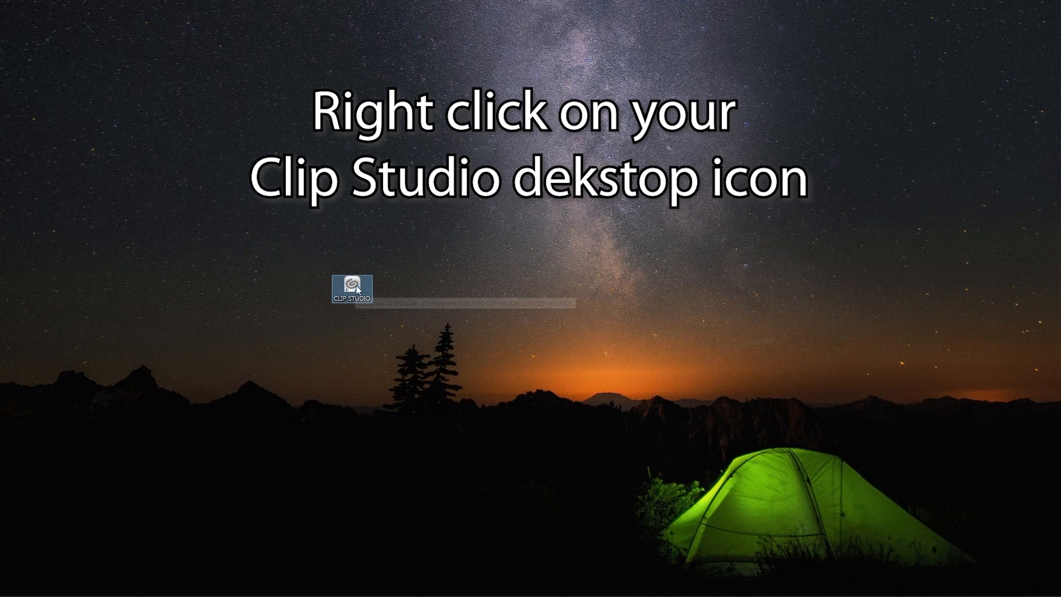
Step: Open the CLIP STUDIO desktop shortcut's file location in File Explorer
right_click(351, 283)
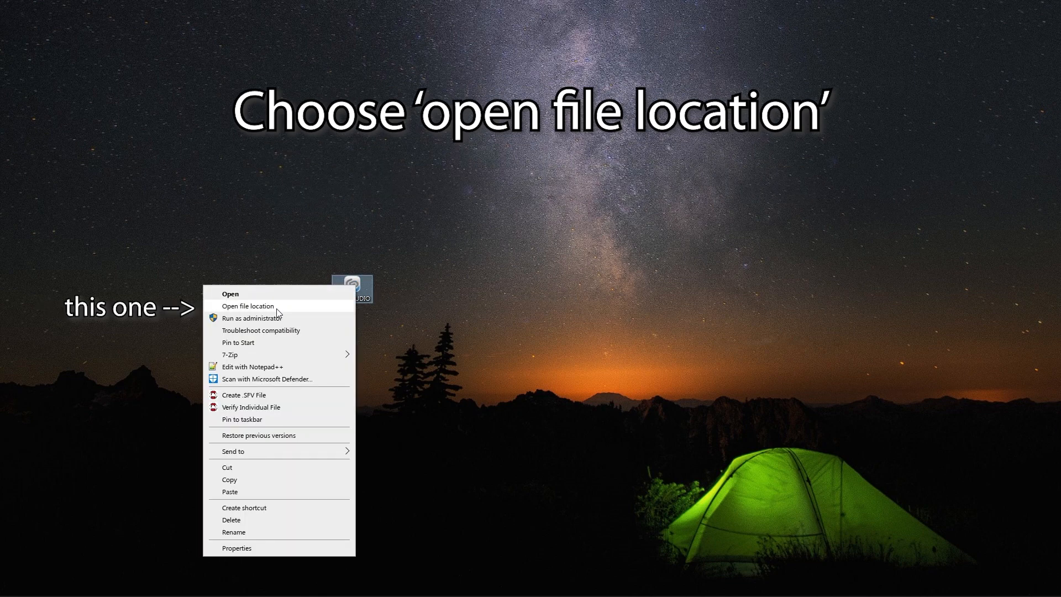
click(247, 306)
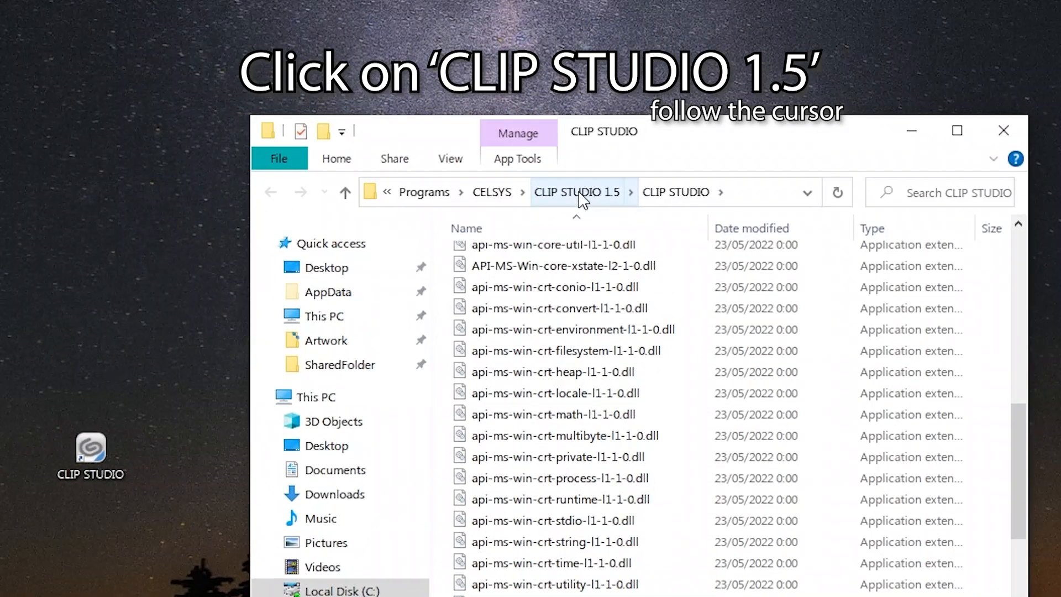
Step: Go up to CLIP STUDIO 1.5 and open its CLIP STUDIO PAINT folder
click(575, 192)
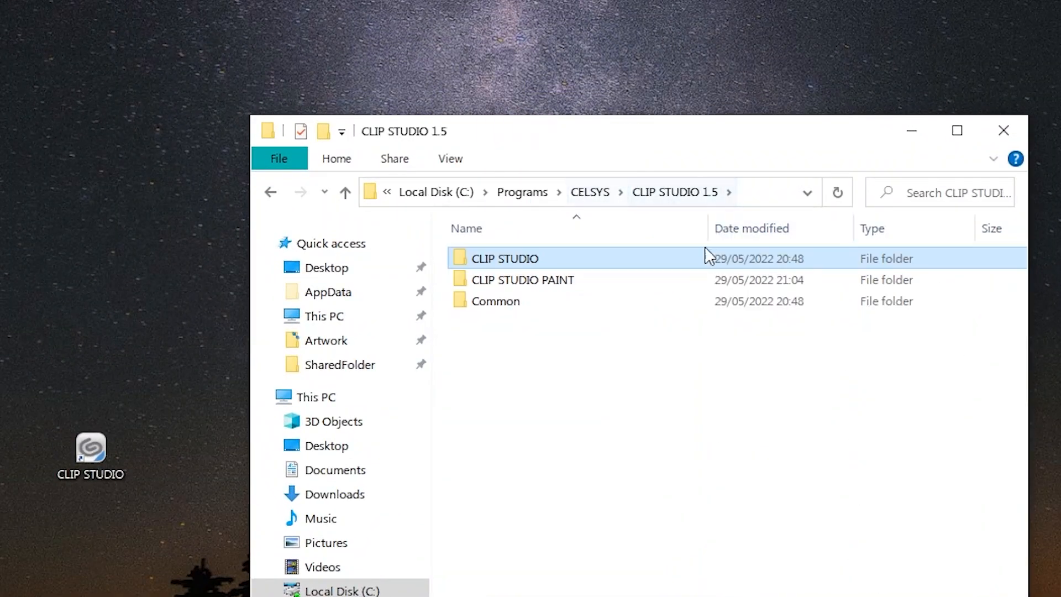
click(521, 279)
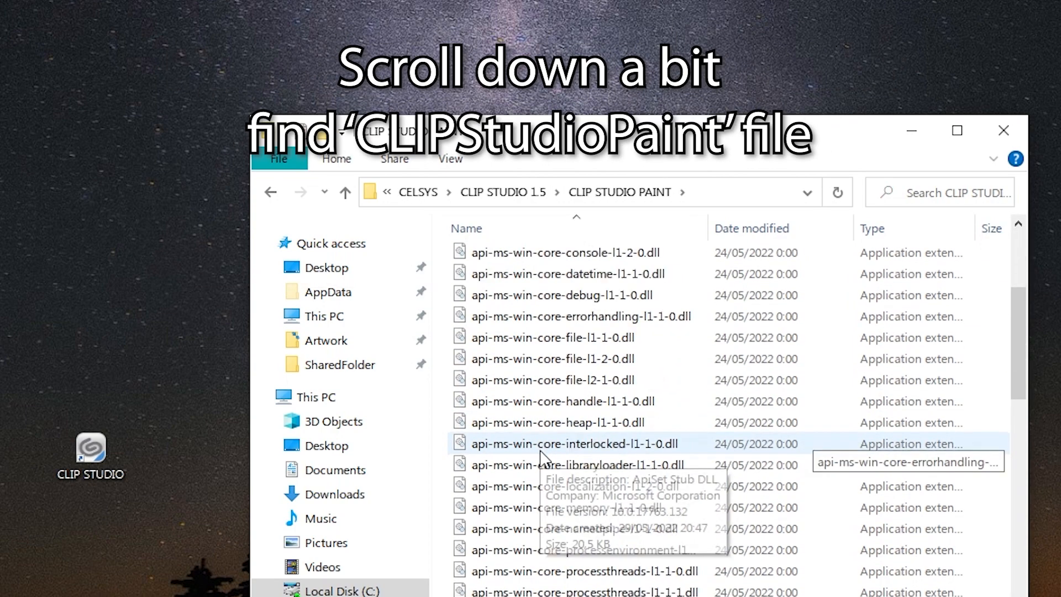
Step: Send CLIPStudioPaint.exe to the desktop as a shortcut
scroll(down, 3)
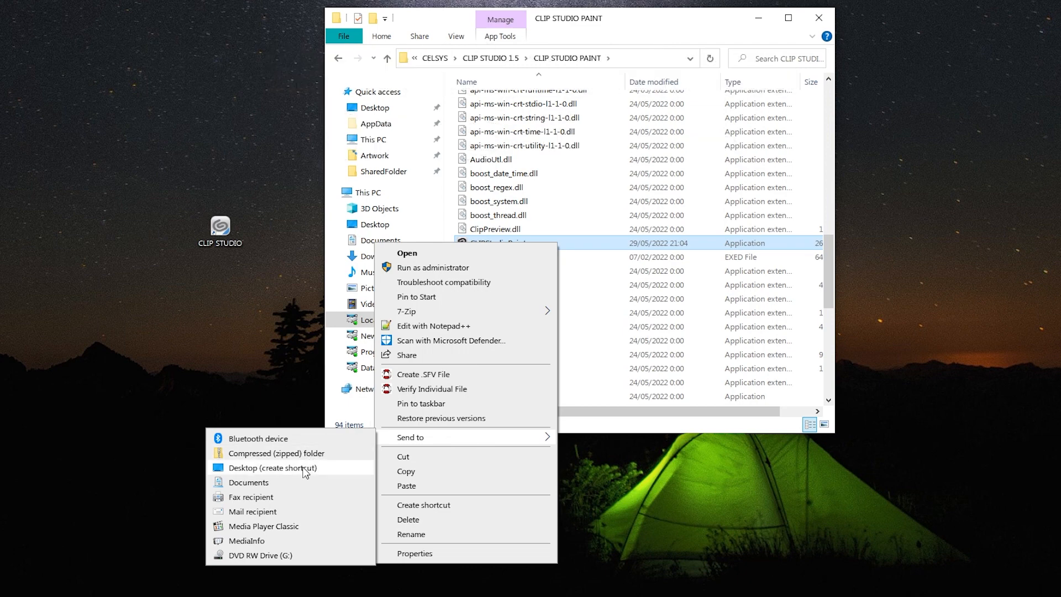
click(273, 467)
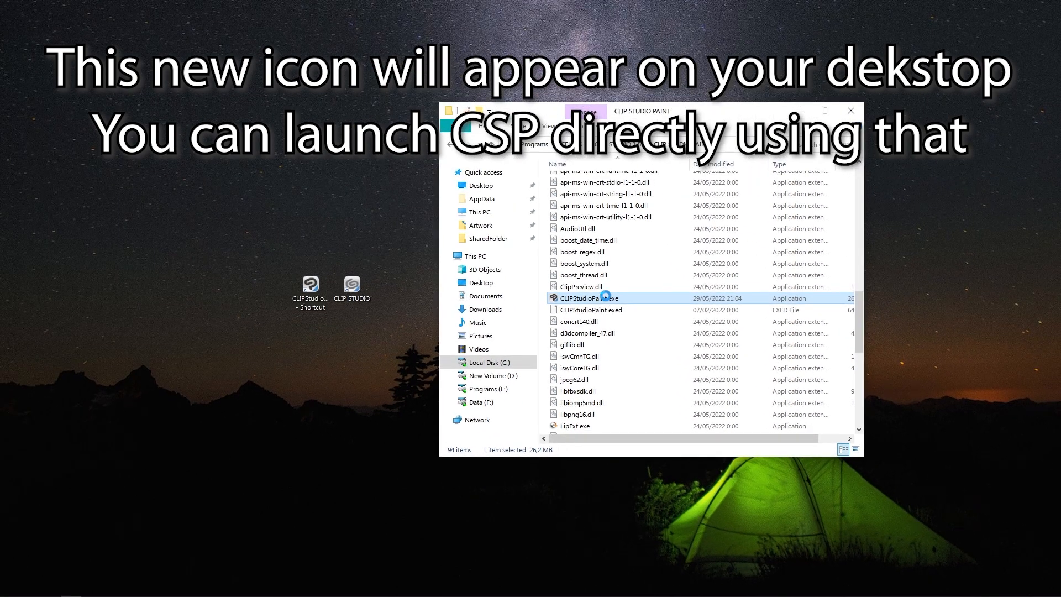
right_click(587, 298)
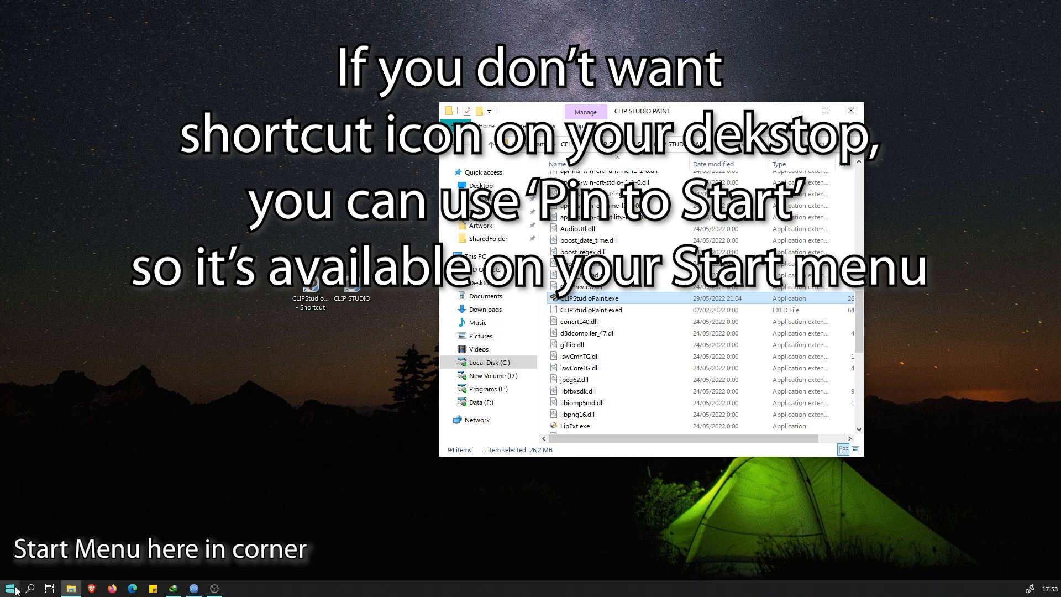
Step: Find the CLIPStudioPaint tile in the Start menu and bring up its options
click(10, 585)
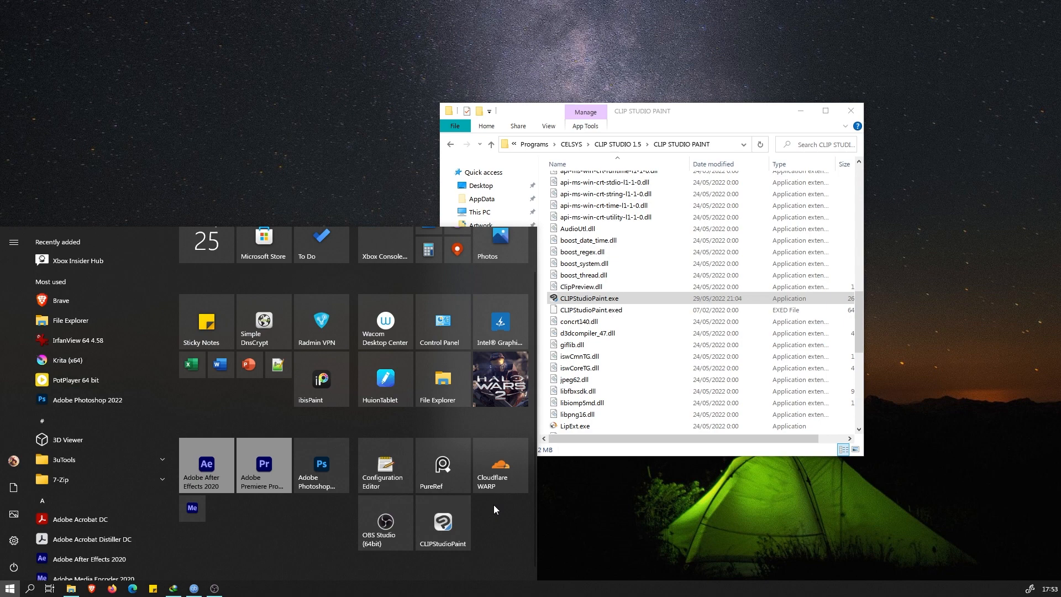
right_click(588, 298)
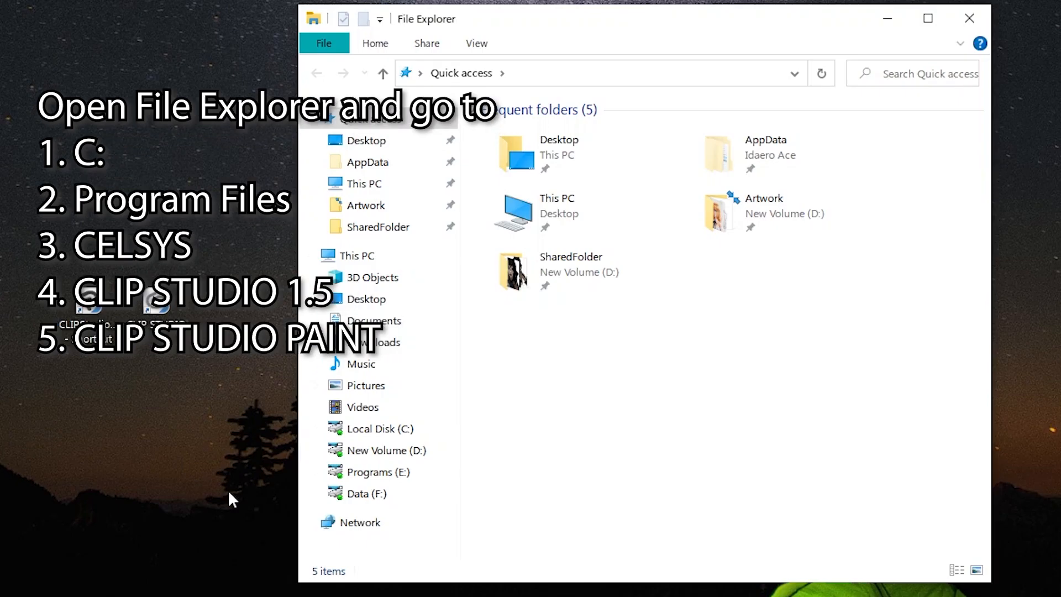
Step: Browse This PC > Local Disk (C:) > CELSYS to CLIP STUDIO PAINT and select CLIPStudioPaint.exe
click(358, 255)
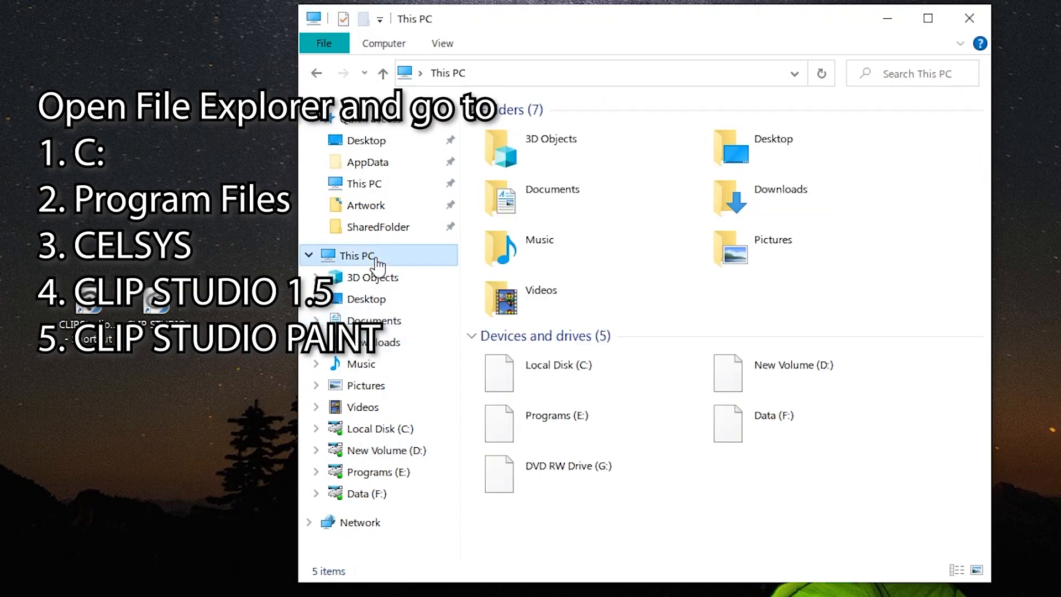
click(558, 372)
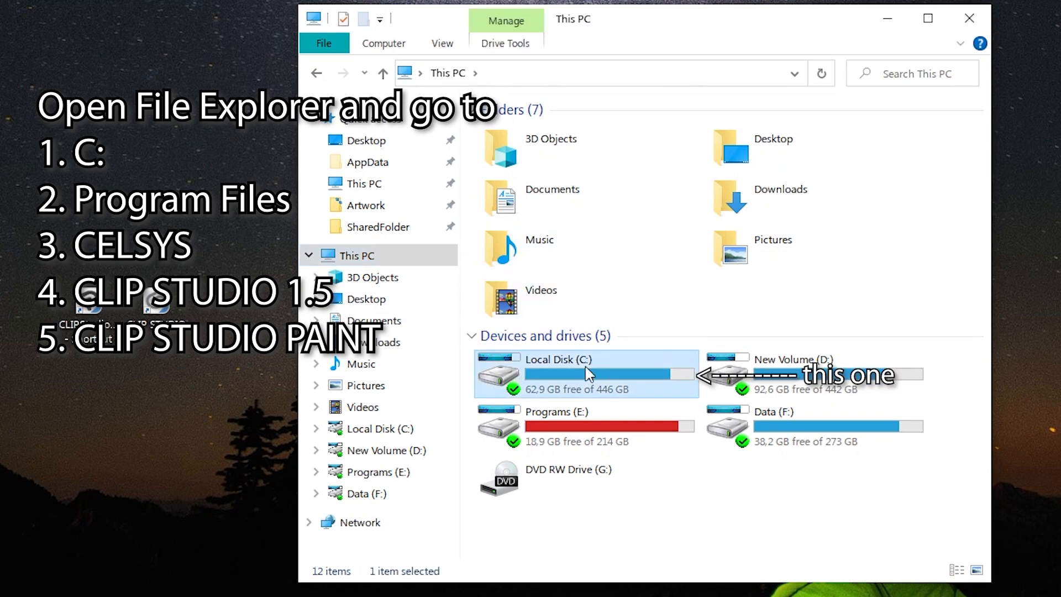
double_click(585, 373)
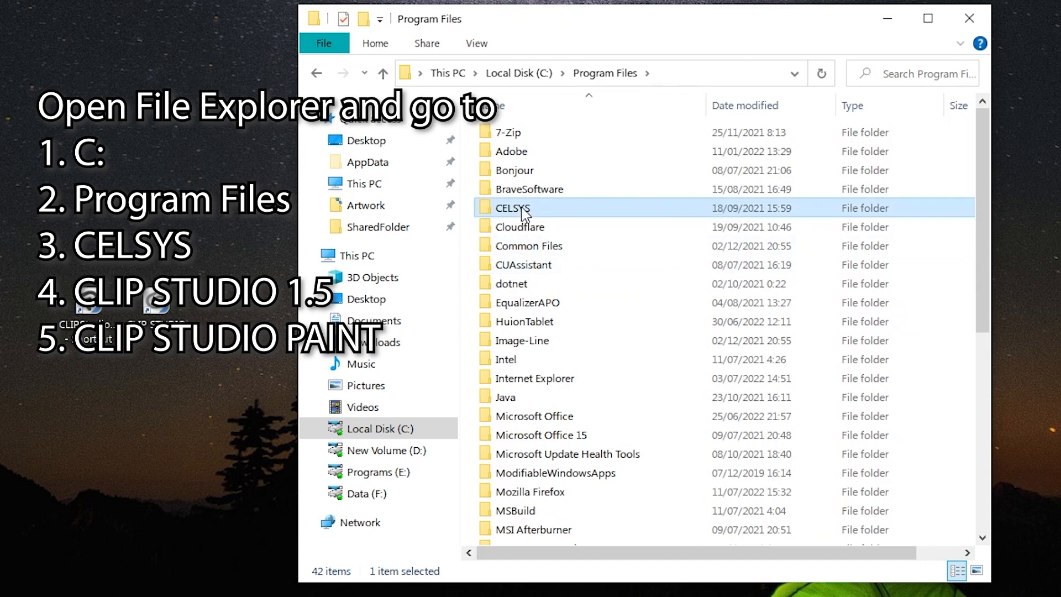
double_click(512, 208)
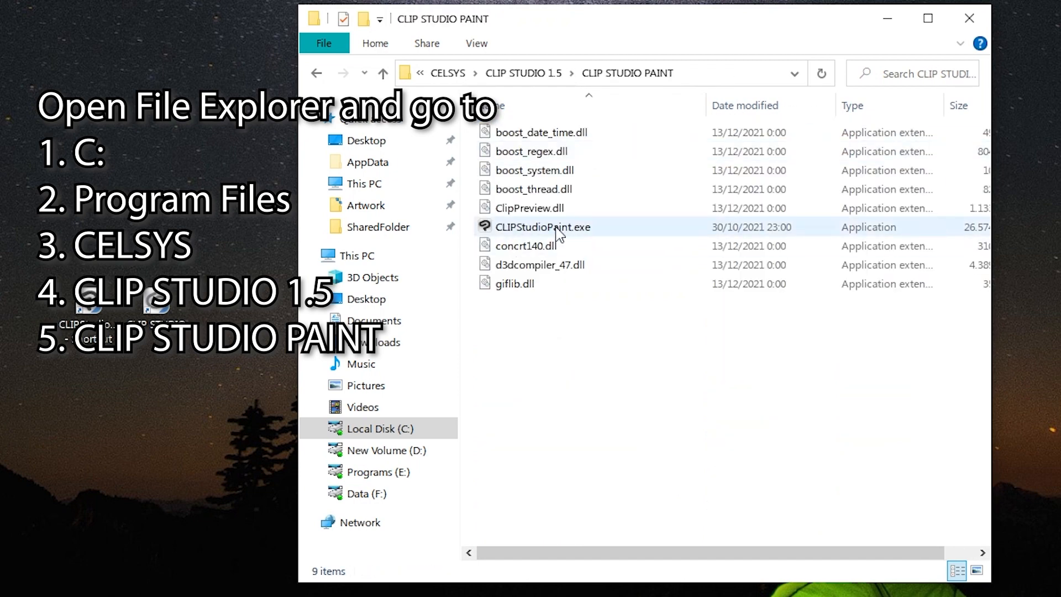
click(543, 226)
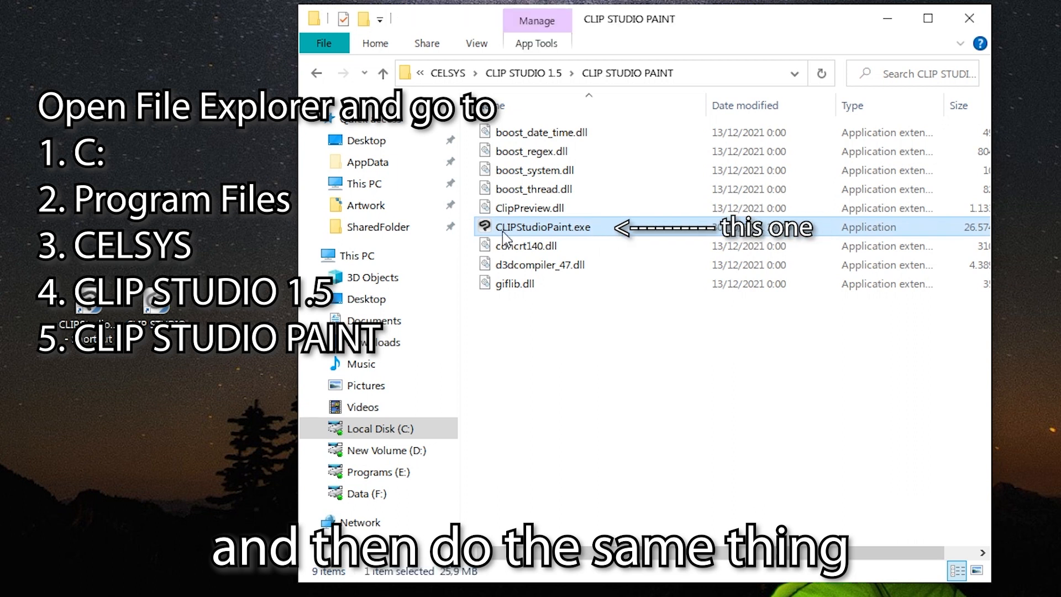